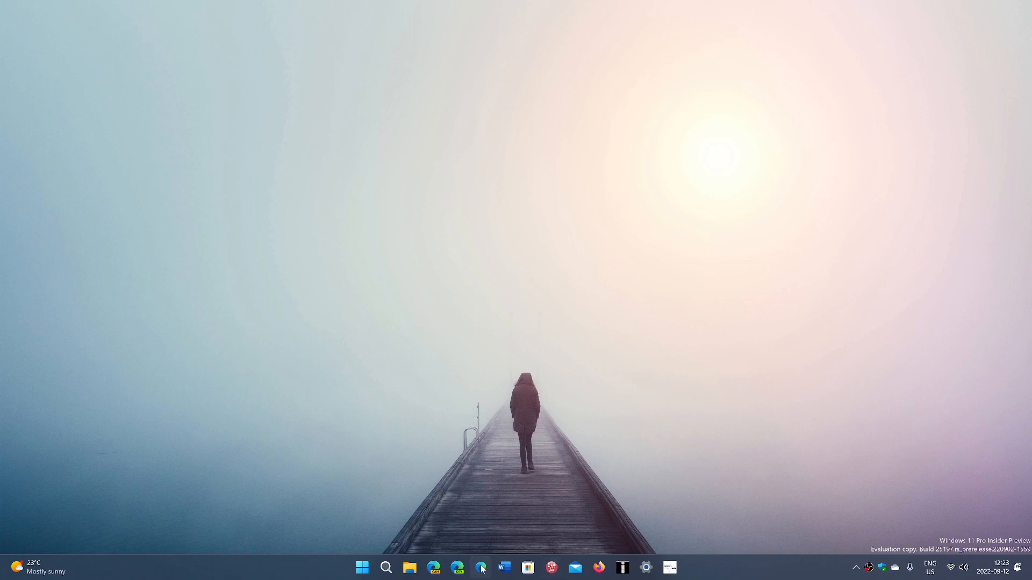
# - Launch Microsoft Edge from the taskbar icon, opening the Google homepage
pyautogui.click(481, 567)
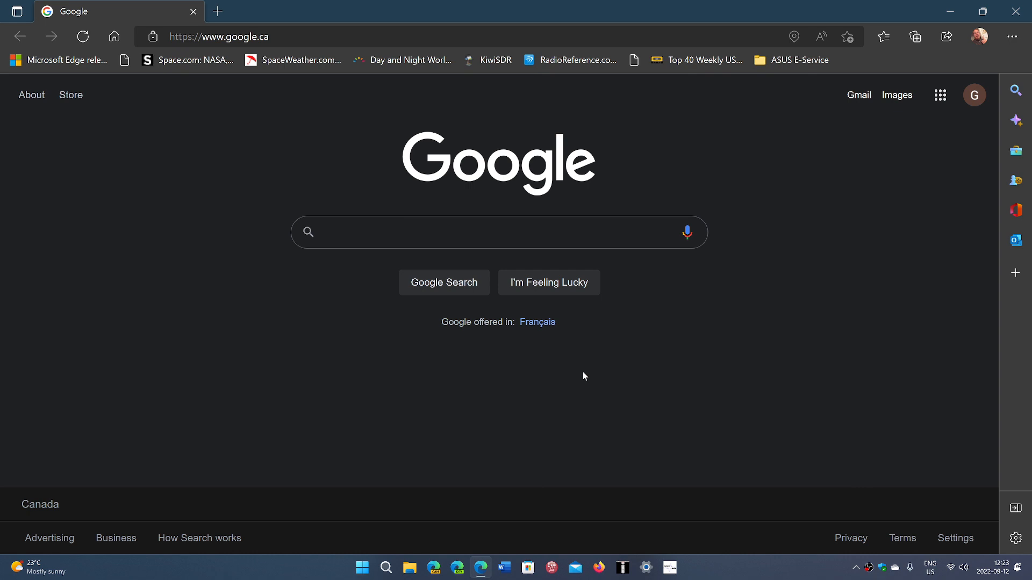
# - Open the 'Microsoft Edge release notes' bookmark from the favorites bar
pyautogui.click(498, 231)
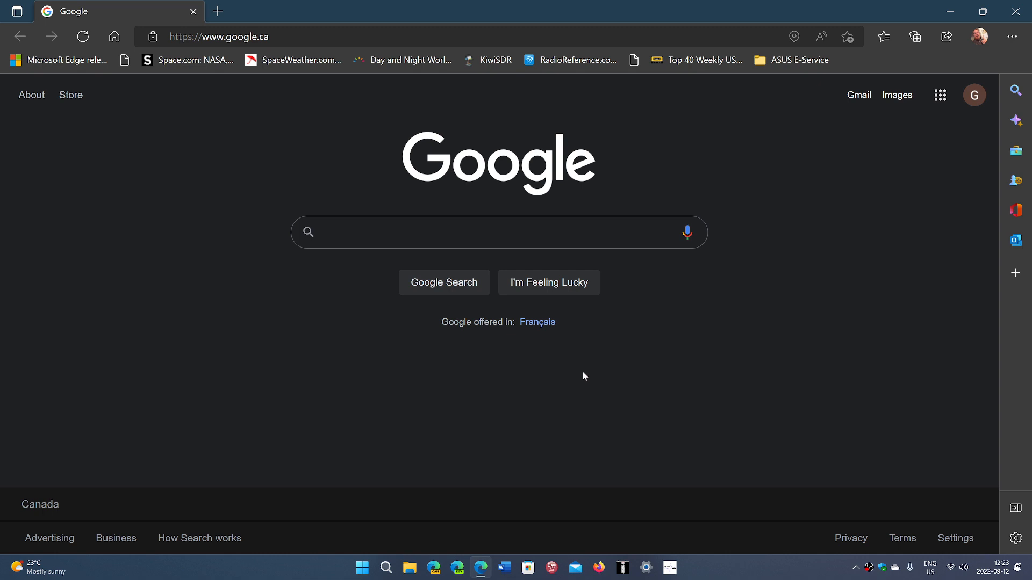
pyautogui.click(498, 232)
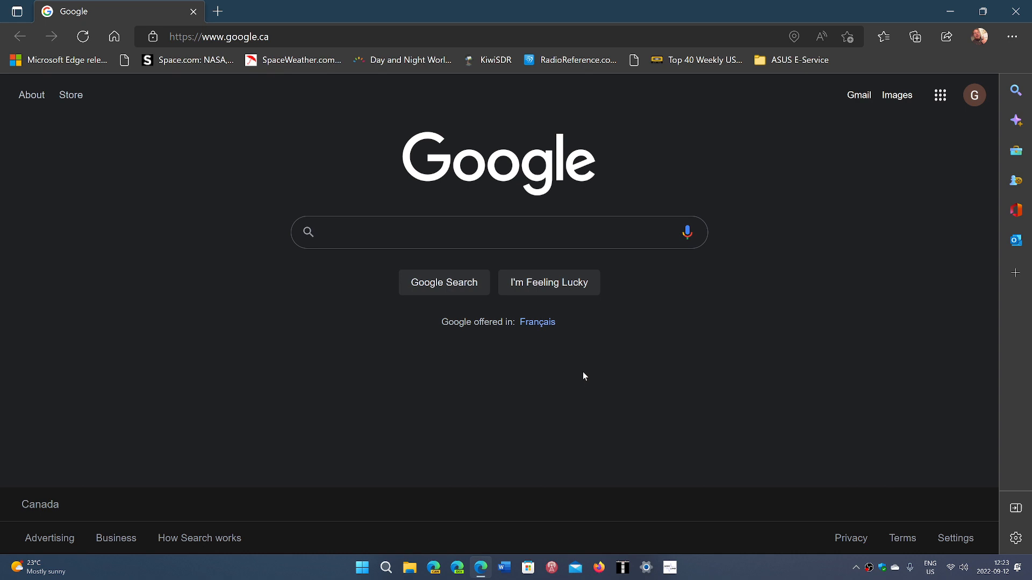
pyautogui.click(461, 232)
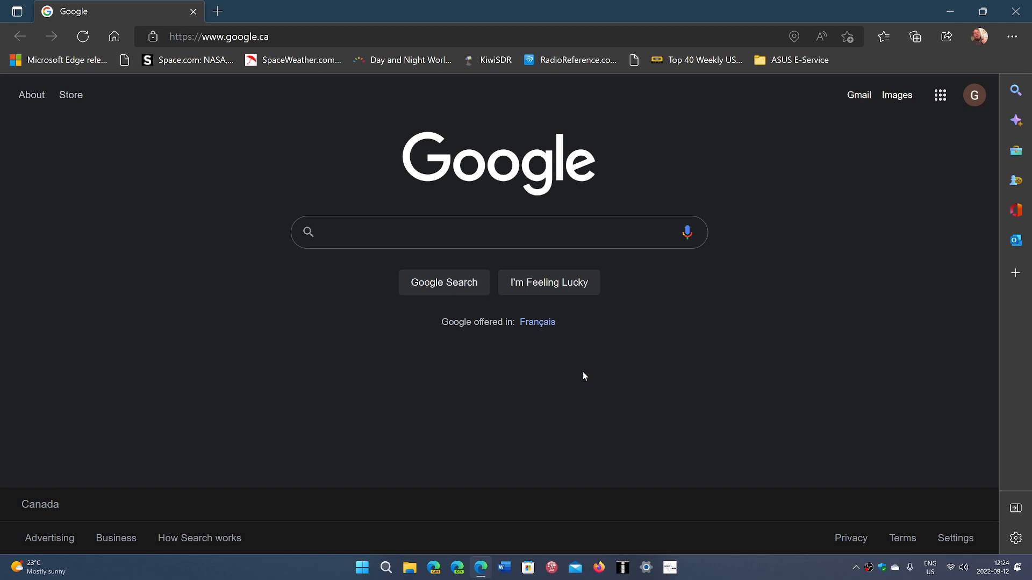
pyautogui.moveTo(627, 7)
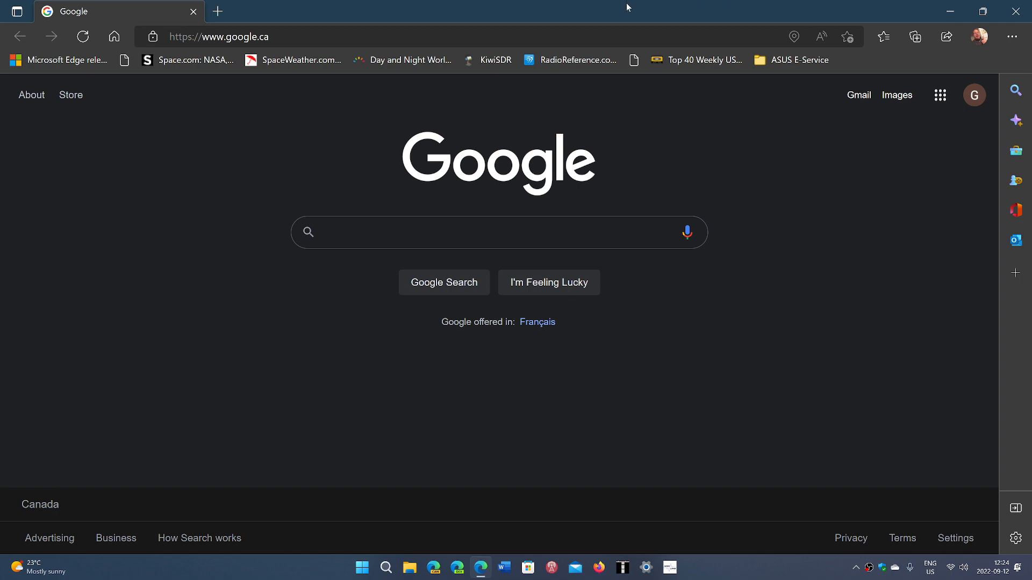
pyautogui.click(58, 59)
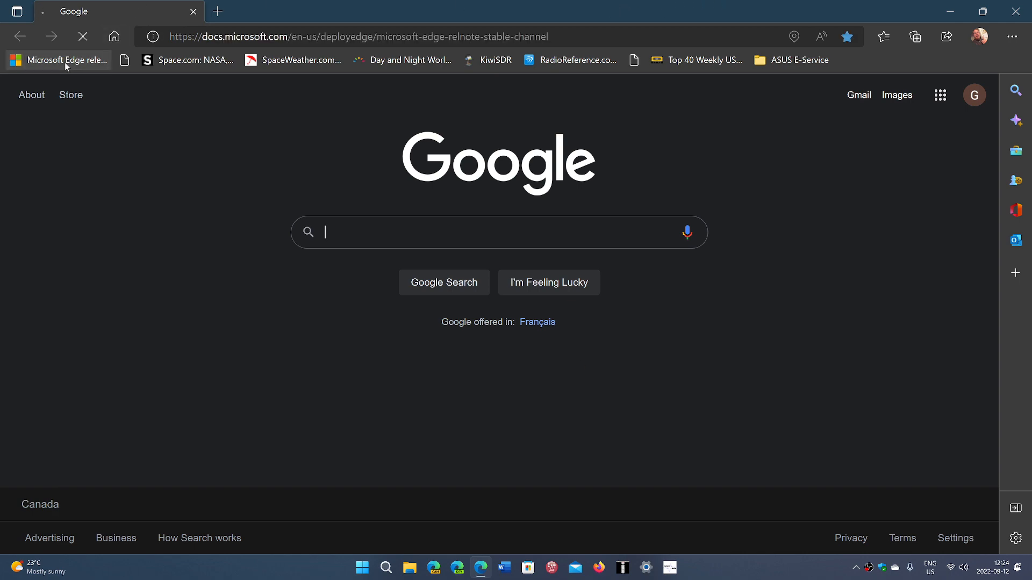
pyautogui.click(59, 60)
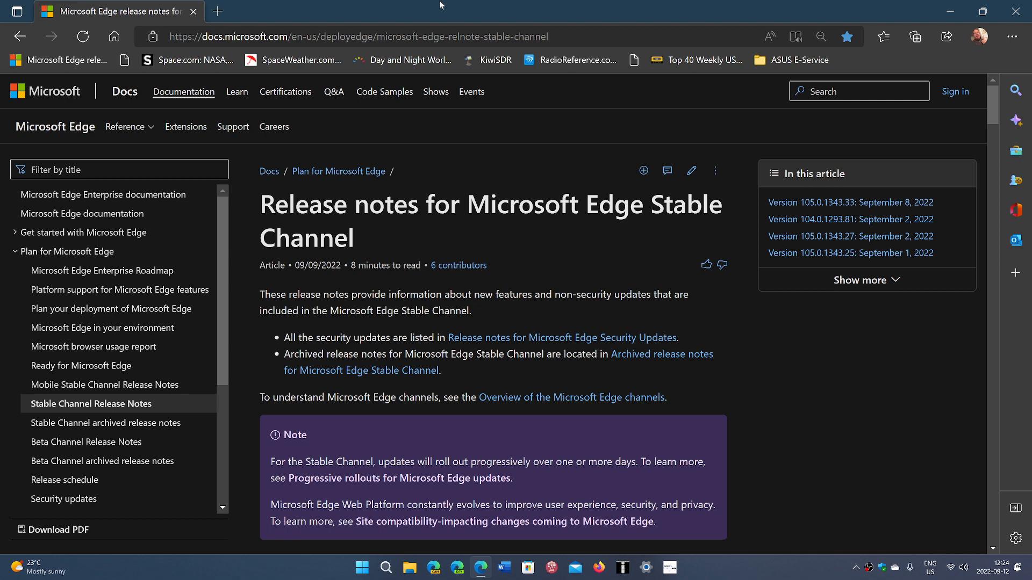
pyautogui.moveTo(515, 6)
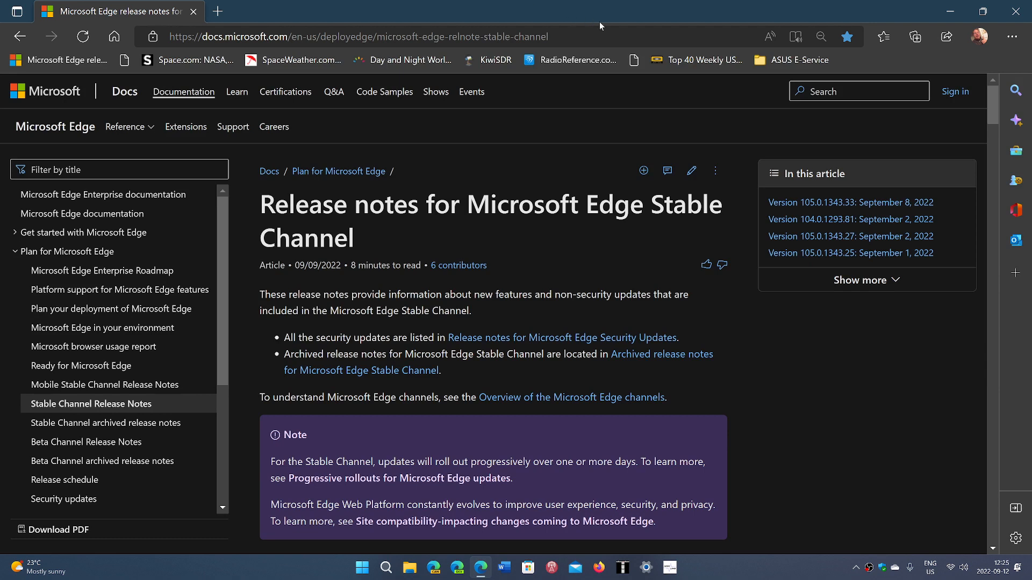
pyautogui.moveTo(632, 59)
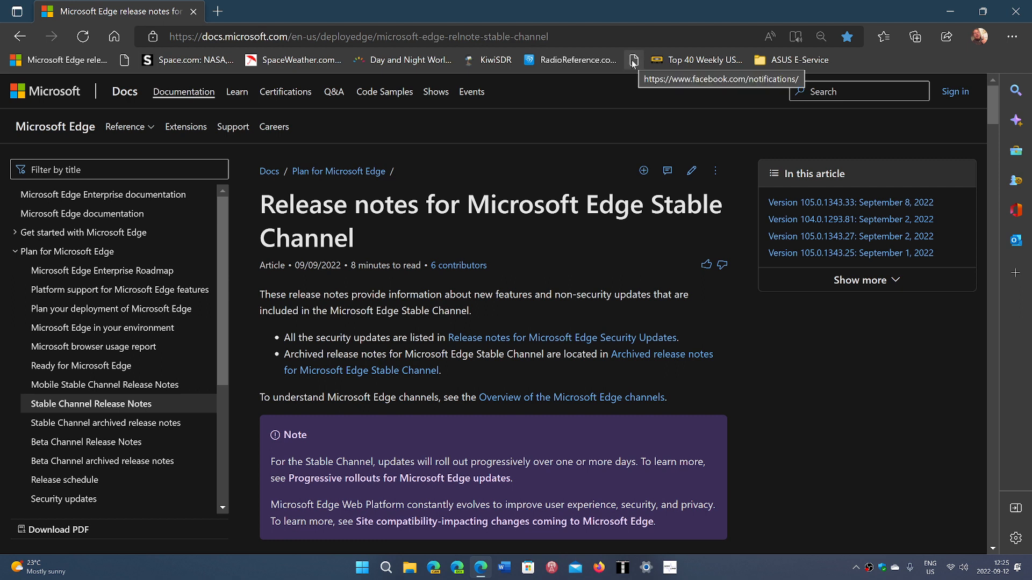
pyautogui.moveTo(674, 7)
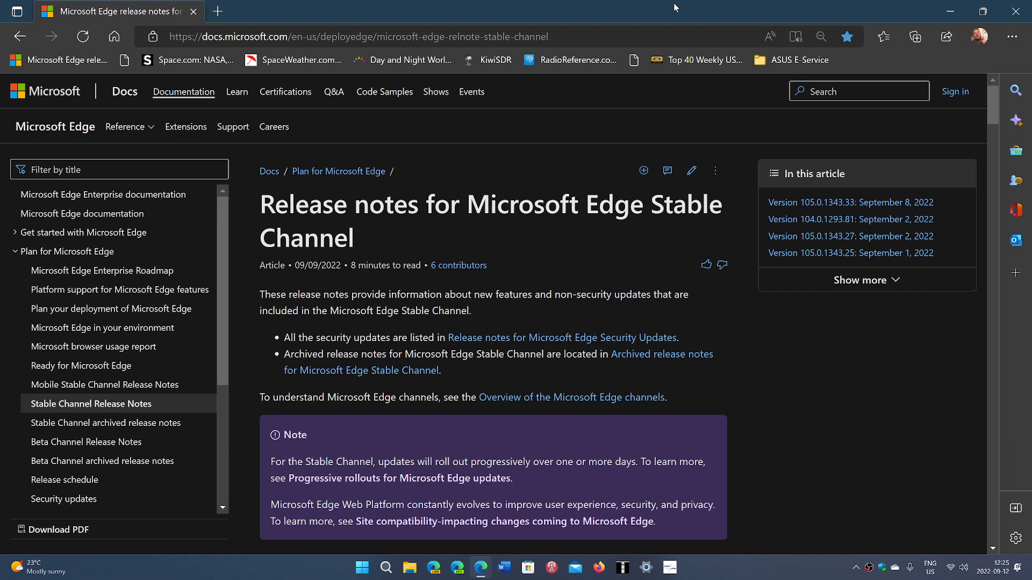
pyautogui.moveTo(303, 29)
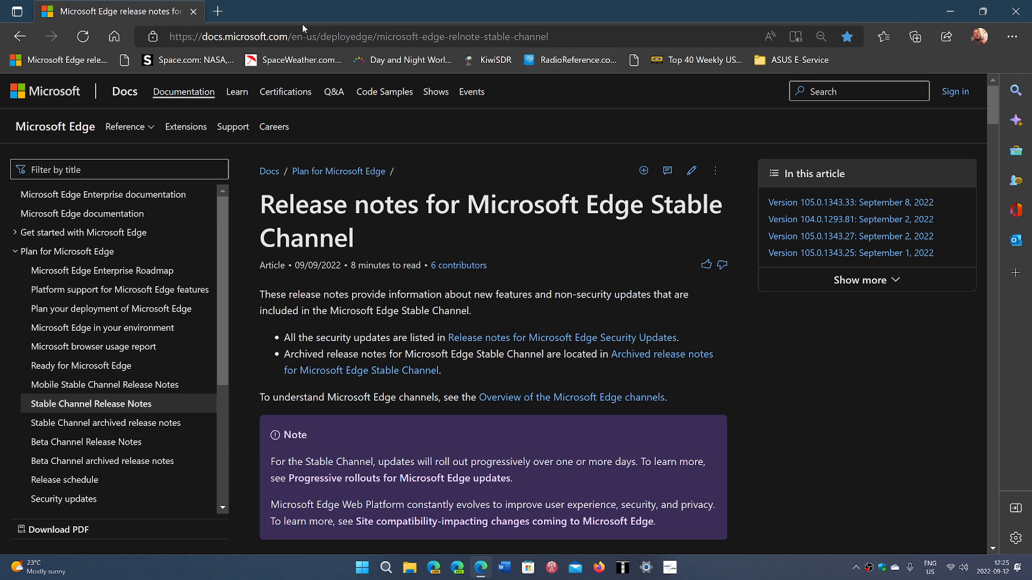
# - Go to Space.com, zoom in, and scroll to the Latest News and Blue Origin story
pyautogui.click(187, 60)
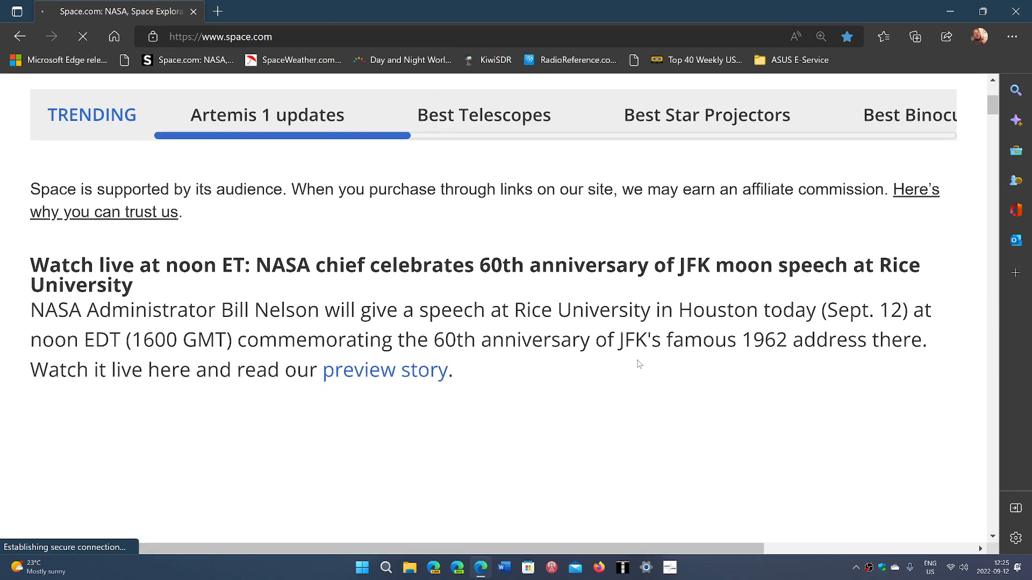
pyautogui.scroll(-3)
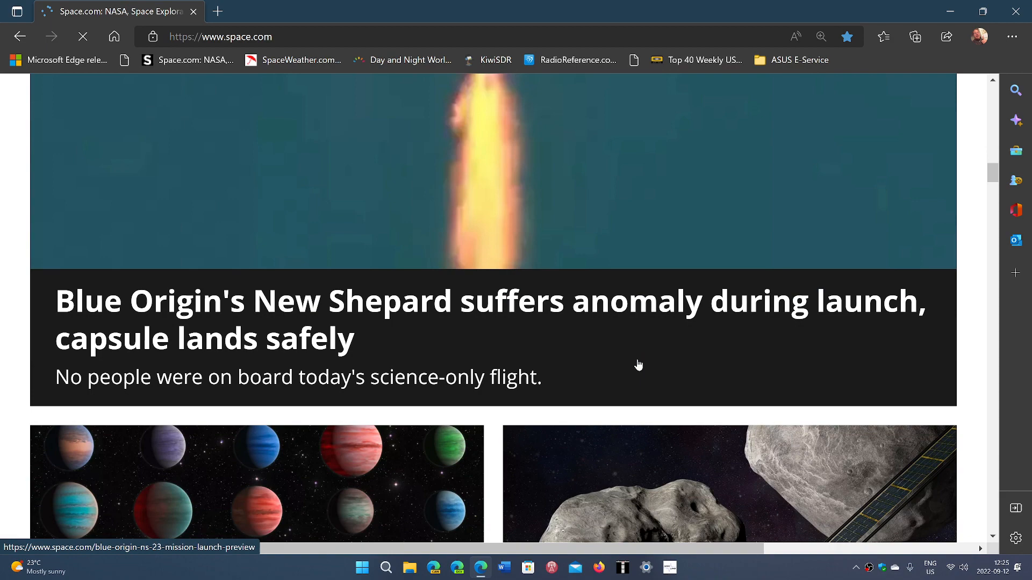
pyautogui.click(820, 36)
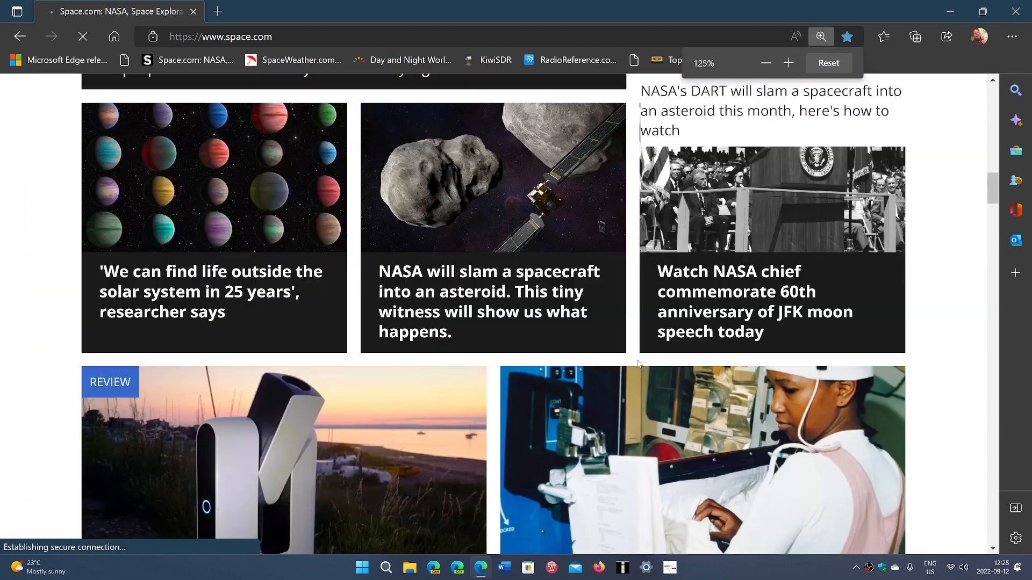
pyautogui.click(765, 62)
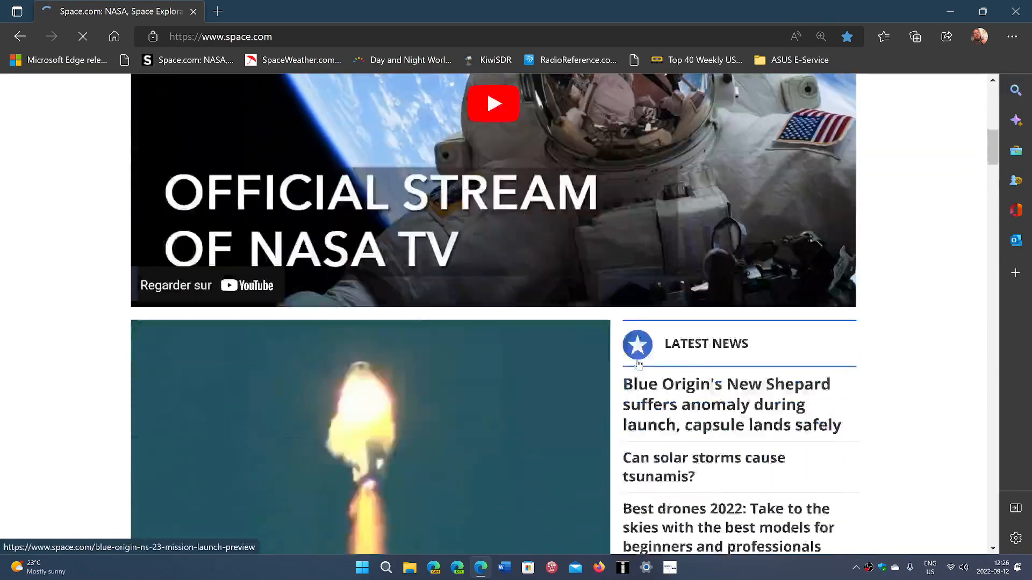
pyautogui.scroll(-3)
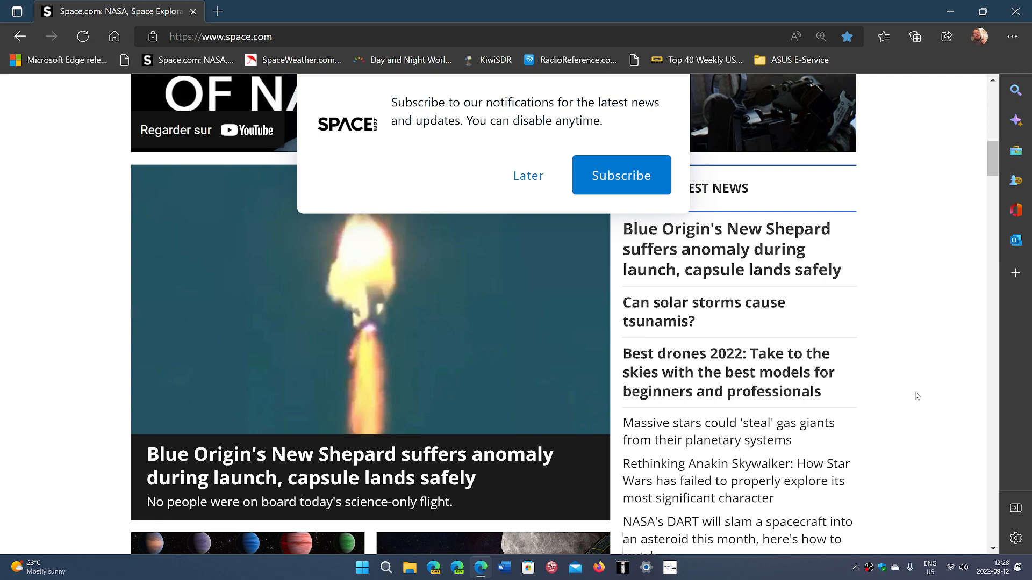
# - Scroll back to the top of Space.com and exit Edge with the X button
pyautogui.scroll(3)
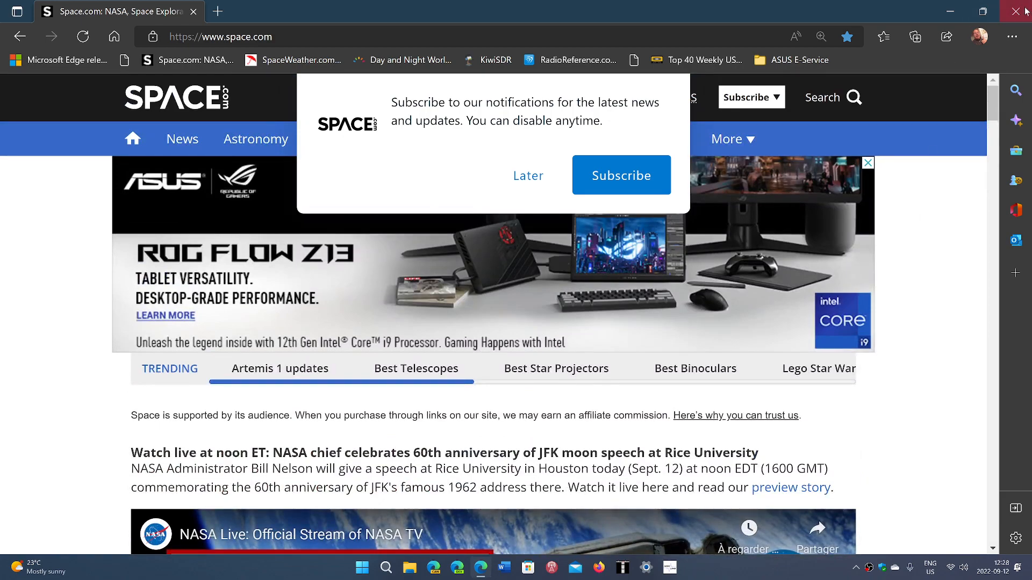
pyautogui.click(1015, 11)
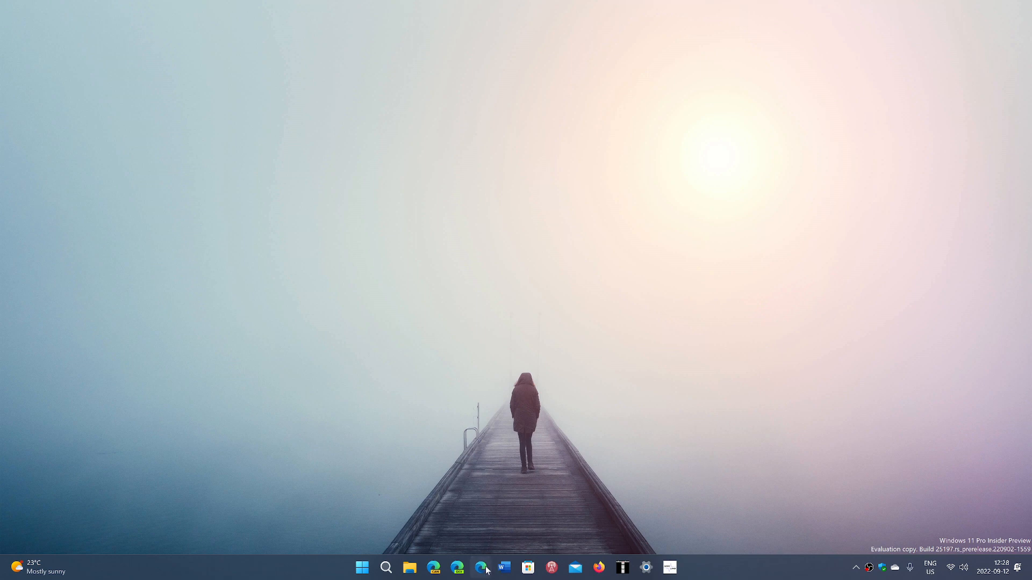
# - Relaunch Edge from the taskbar onto the Google homepage with an empty search box
pyautogui.click(481, 567)
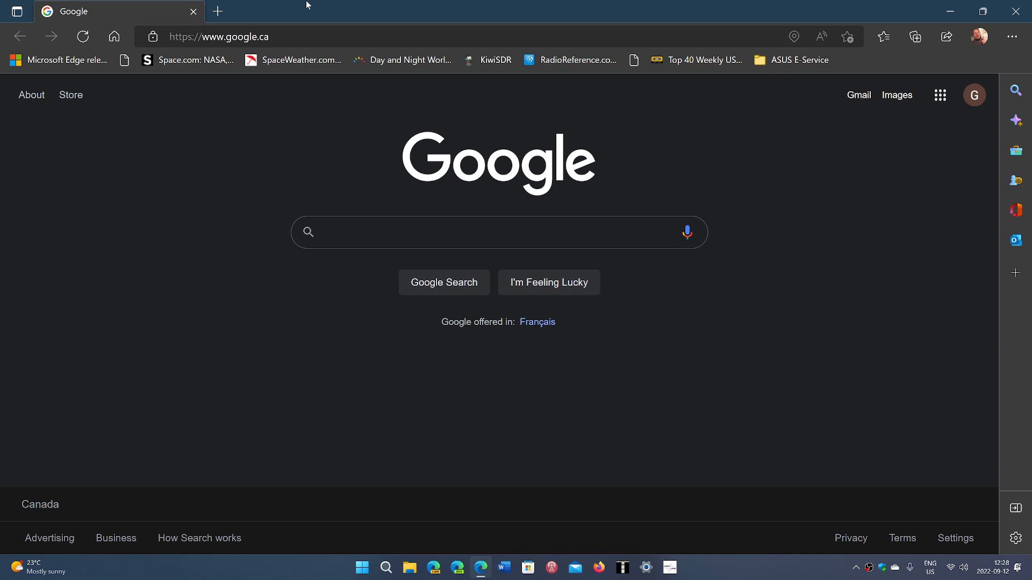
pyautogui.moveTo(299, 13)
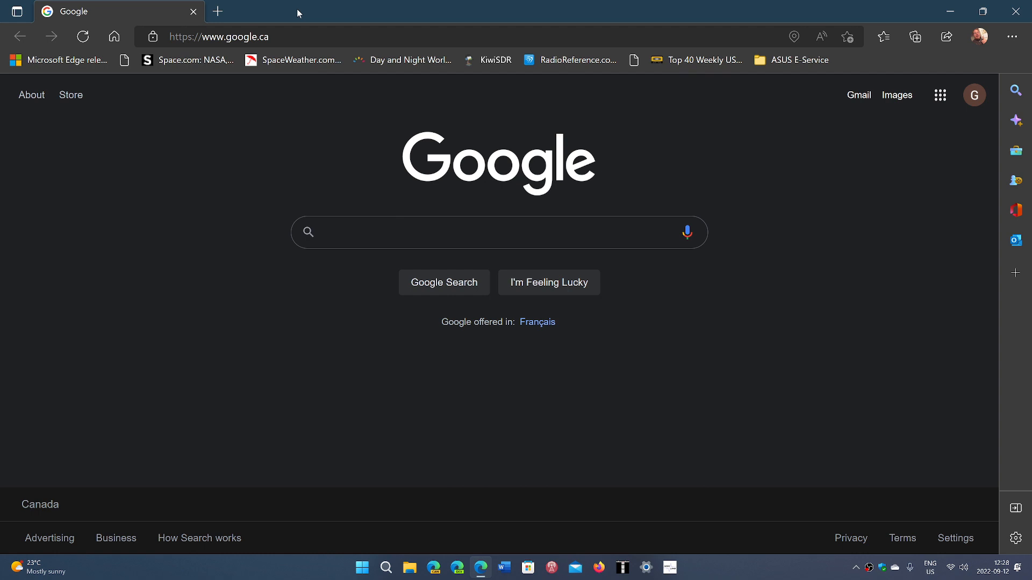
pyautogui.click(498, 232)
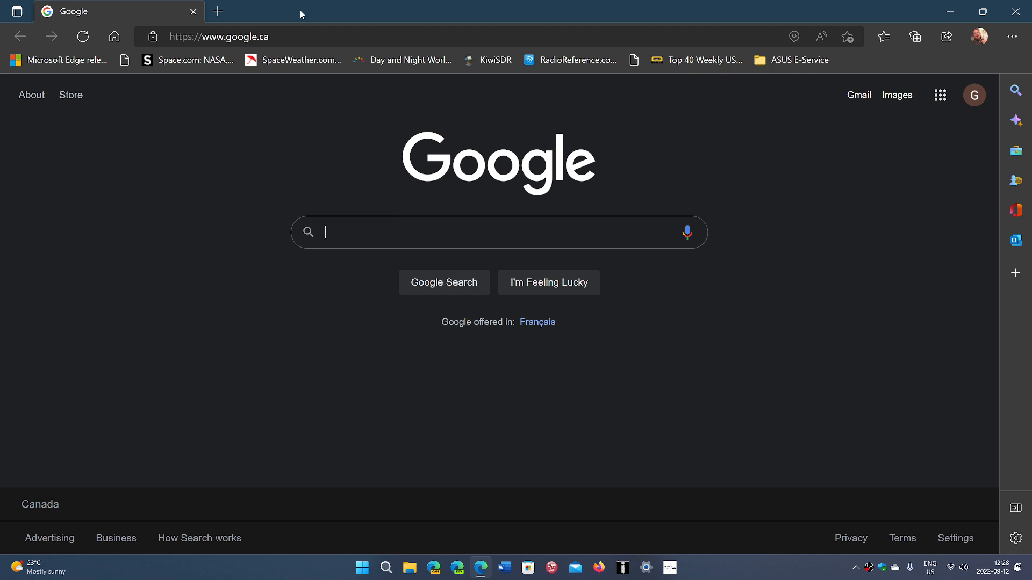
pyautogui.moveTo(9, 12)
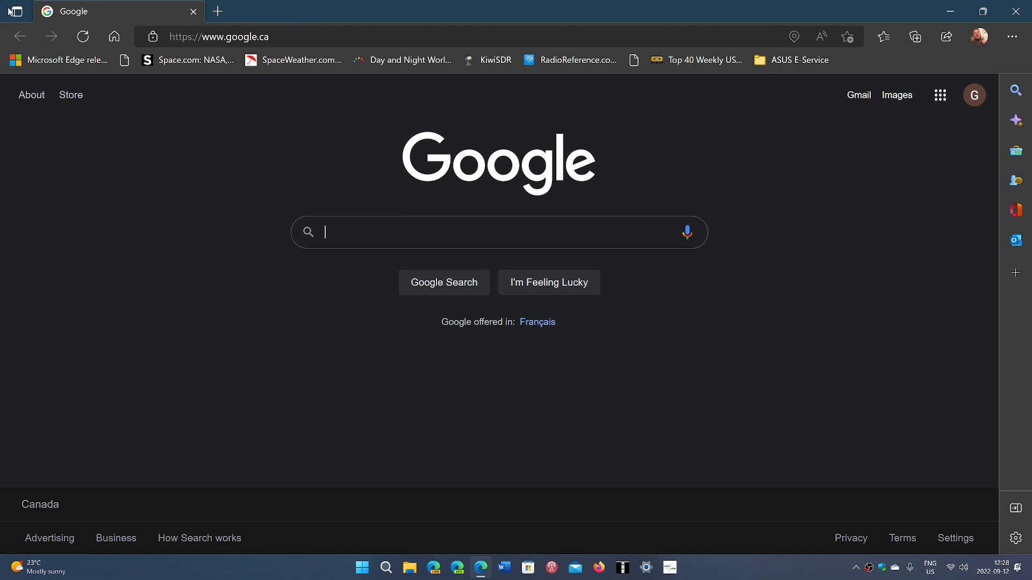
pyautogui.click(16, 11)
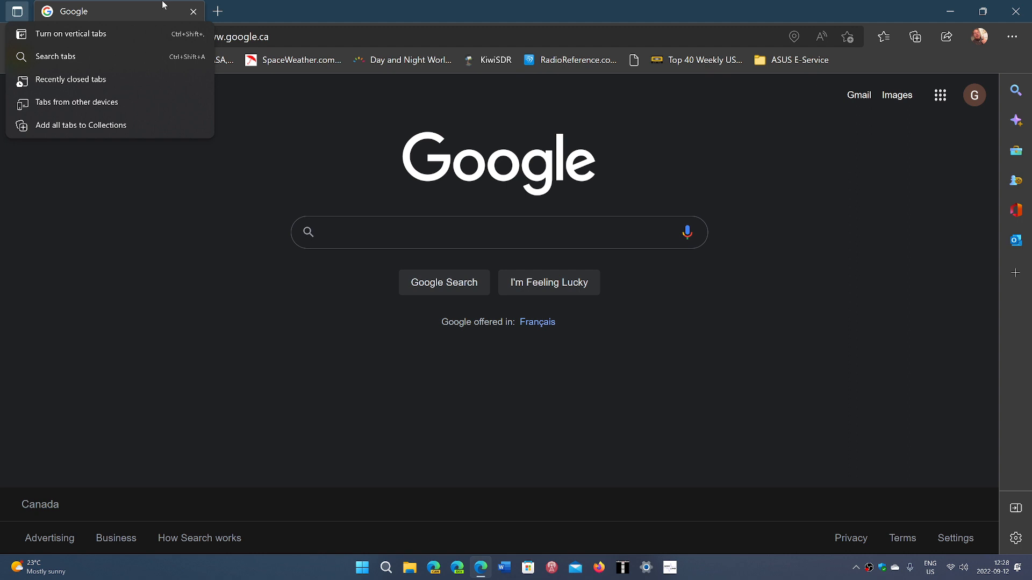
pyautogui.moveTo(312, 13)
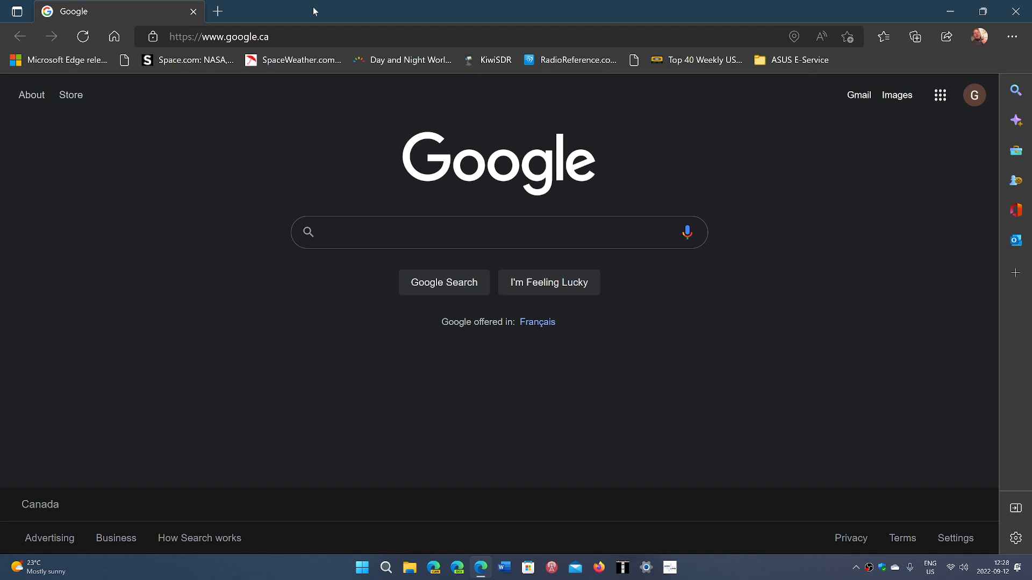
# - Close the Edge window on Google, leaving the Windows 11 wallpaper and taskbar
pyautogui.click(498, 232)
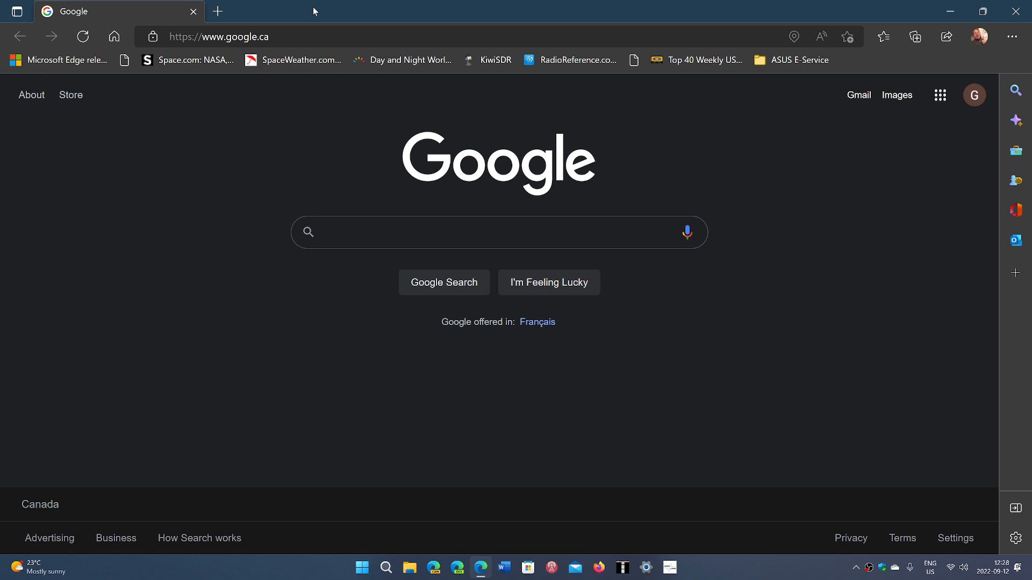
pyautogui.click(460, 233)
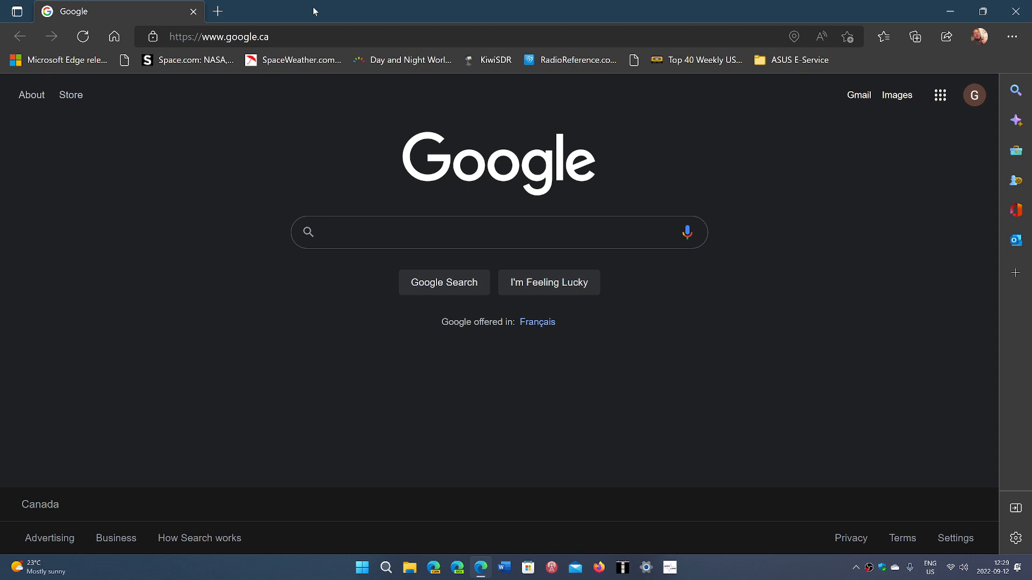
pyautogui.click(498, 232)
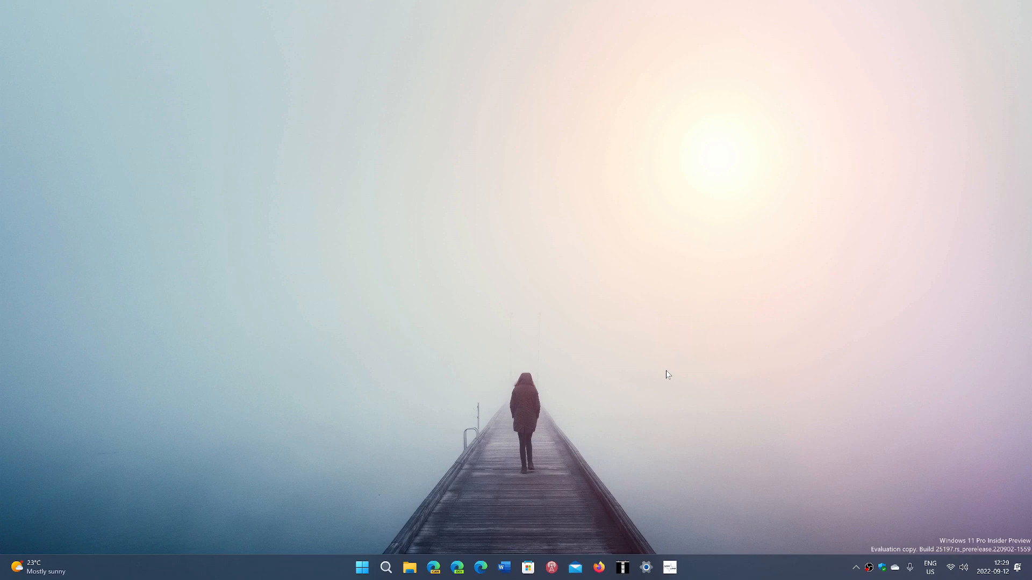
pyautogui.moveTo(679, 389)
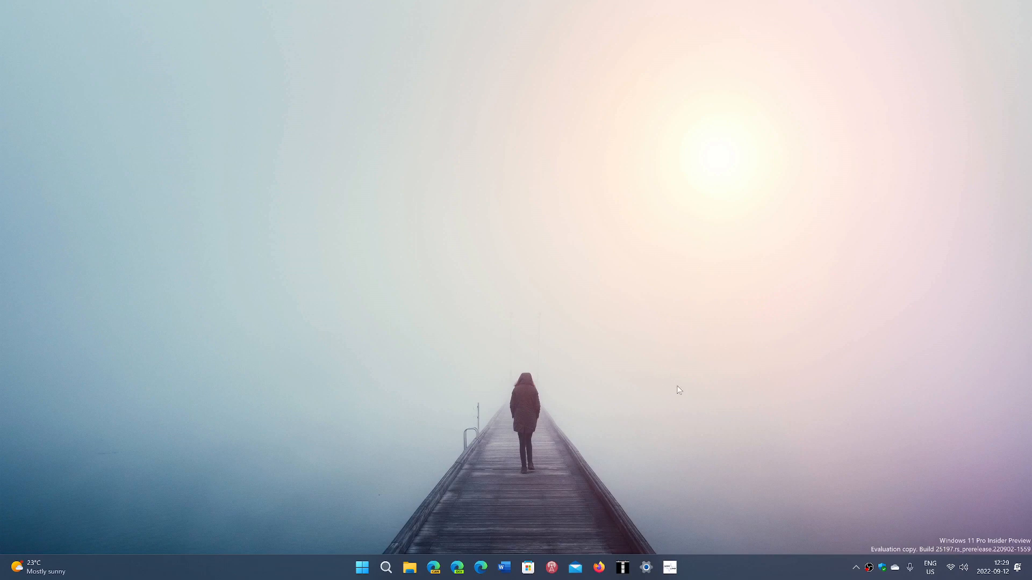